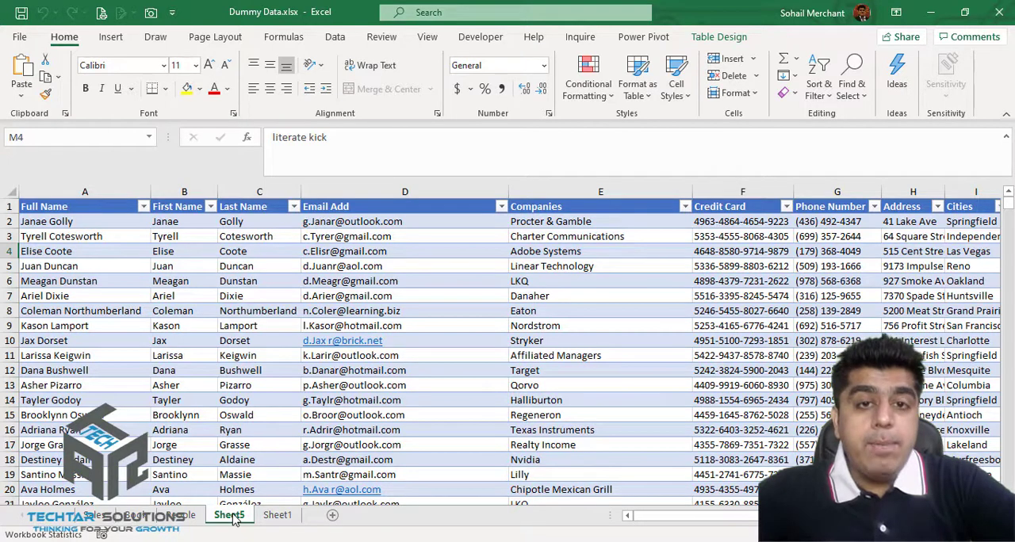
Open Save As for Dummy Data.xlsx inside the empty Desktop 'New folder'.
{"action": "key", "text": "Ctrl+s"}
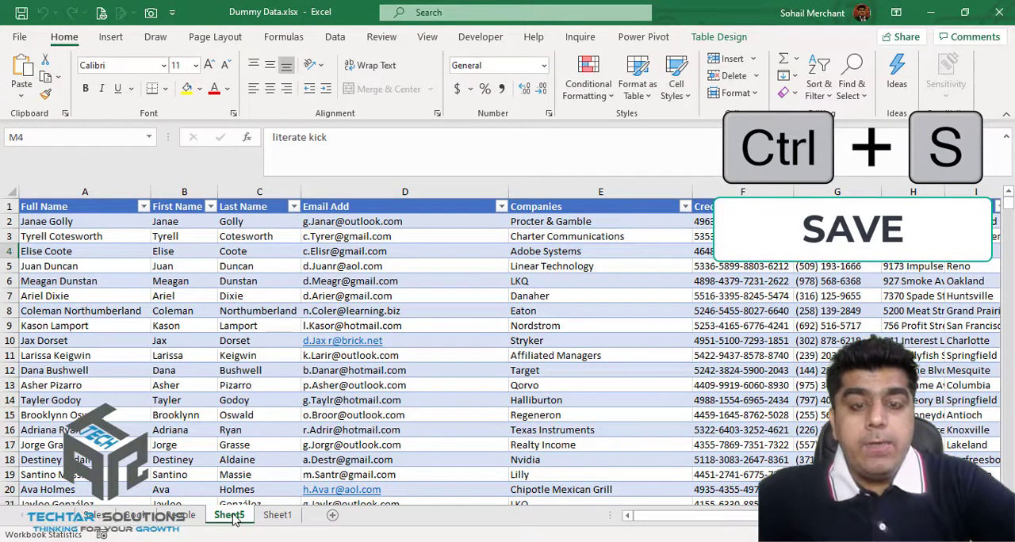
{"action": "key", "text": "ctrl+s"}
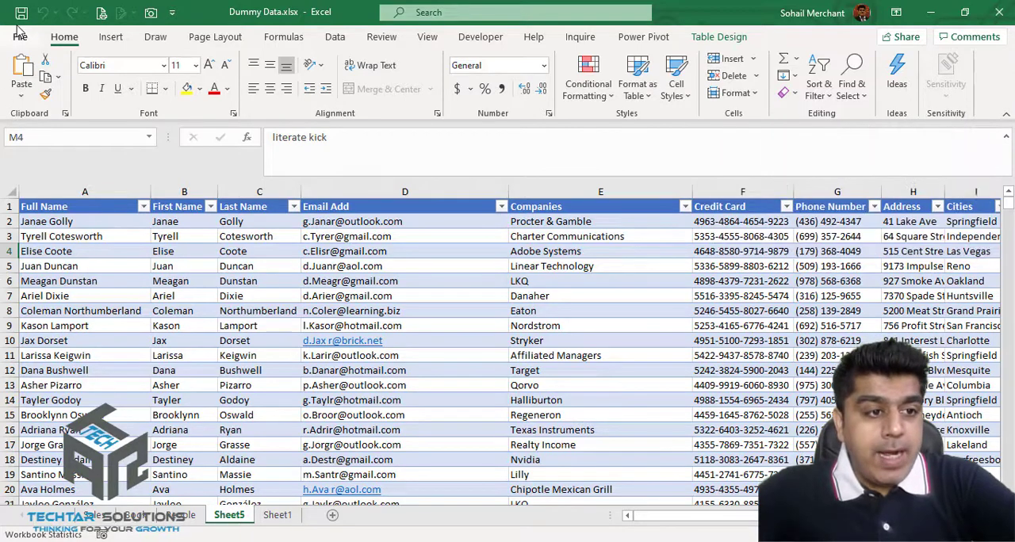
{"action": "left_click", "coordinate": [19, 33]}
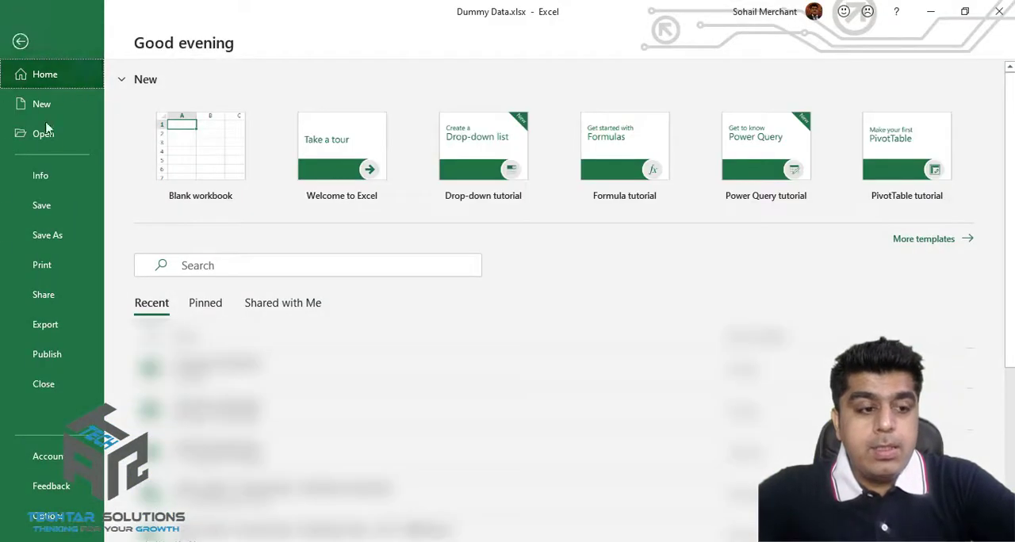
{"action": "left_click", "coordinate": [46, 235]}
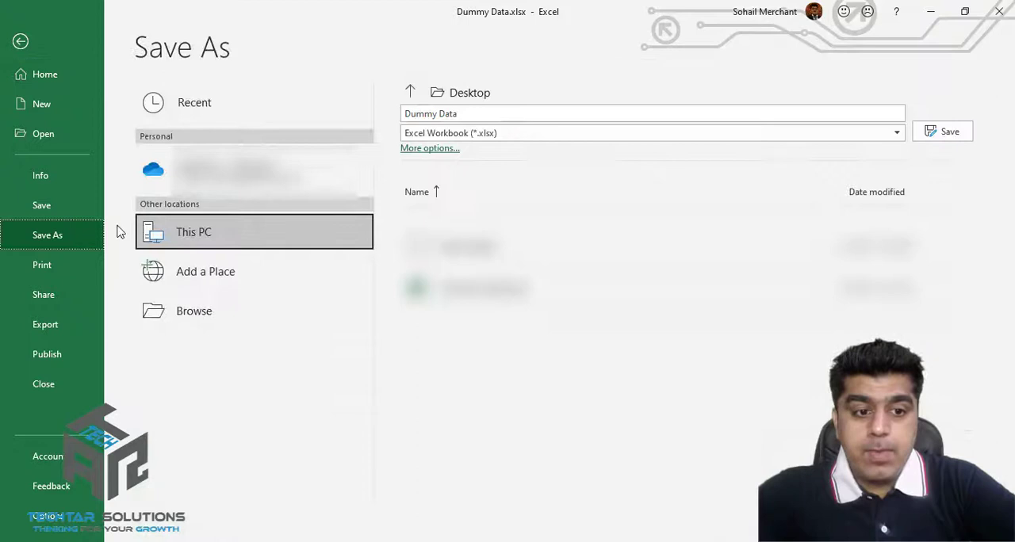
{"action": "left_click", "coordinate": [193, 311]}
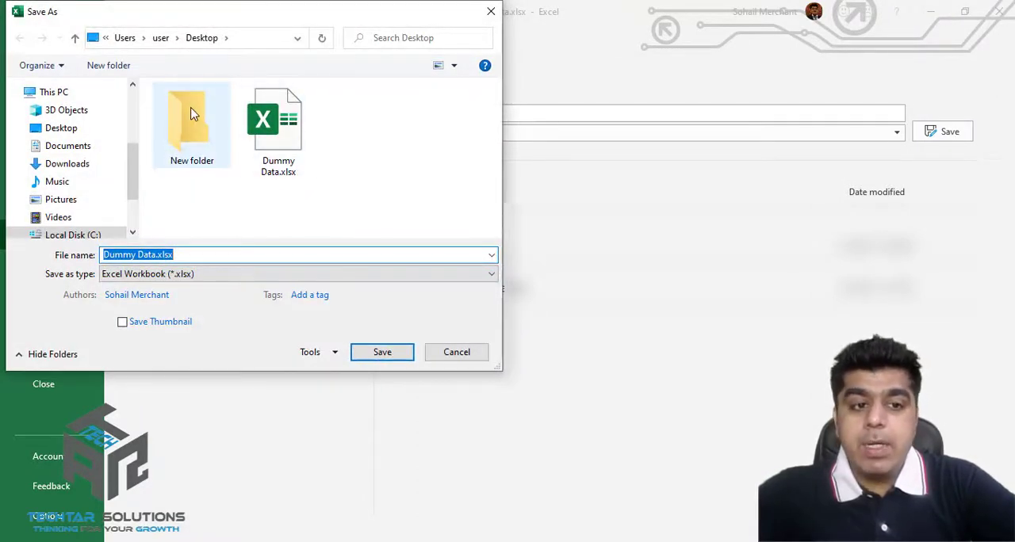
{"action": "mouse_move", "coordinate": [193, 115]}
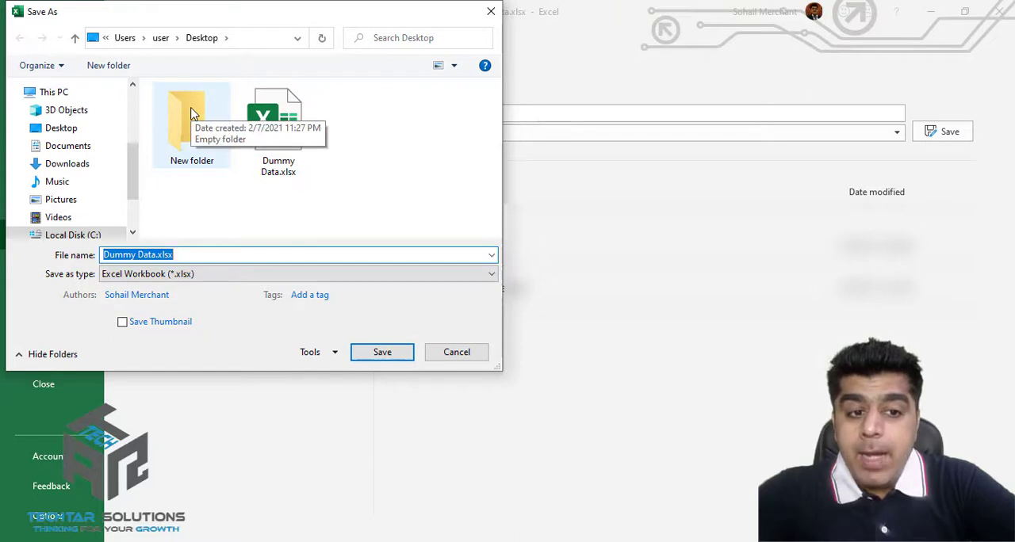
{"action": "mouse_move", "coordinate": [161, 136]}
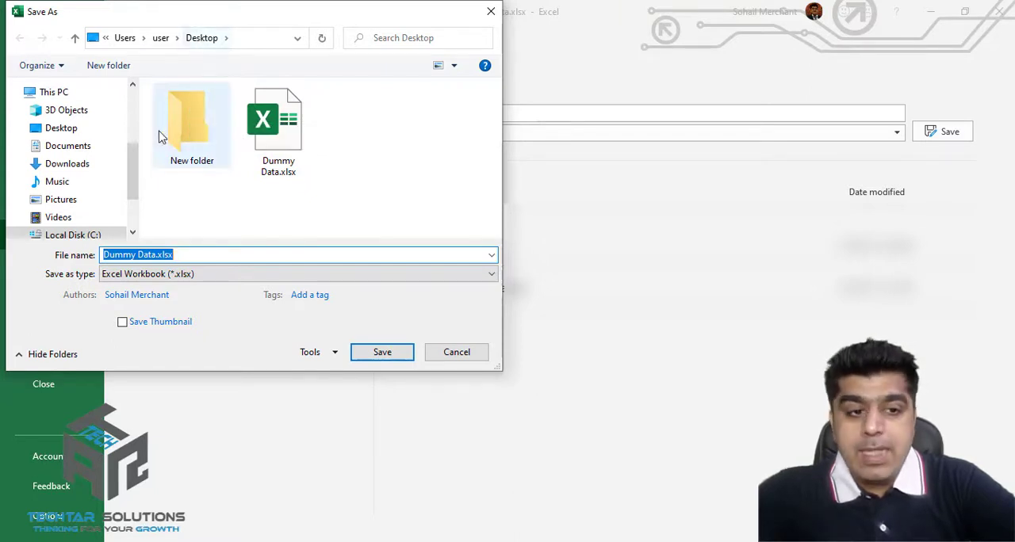
{"action": "double_click", "coordinate": [191, 123]}
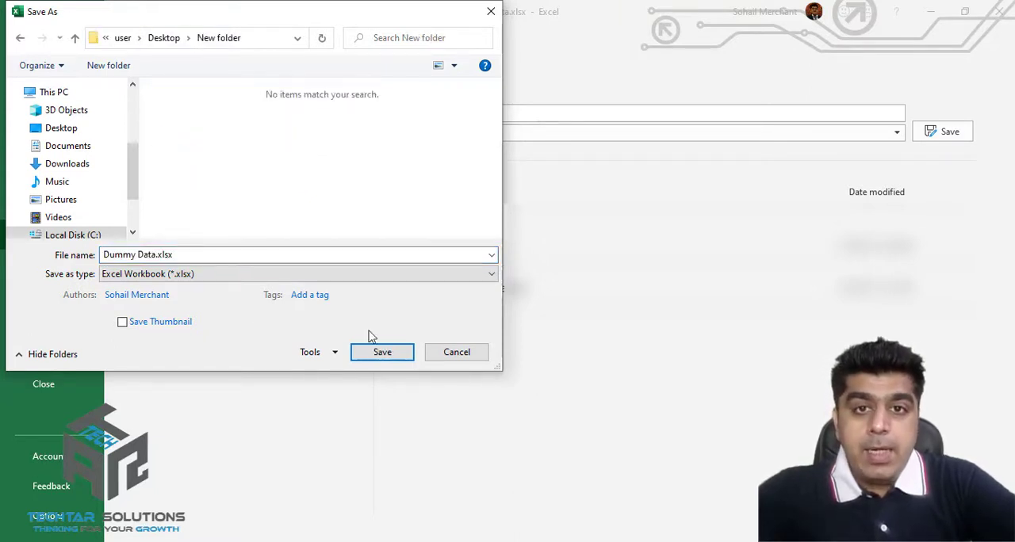
{"action": "mouse_move", "coordinate": [329, 357]}
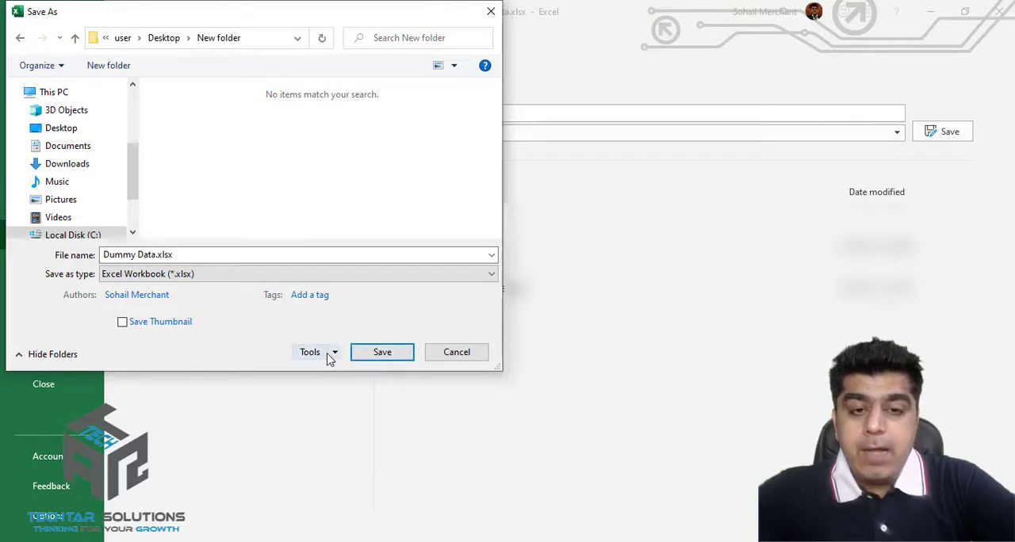
Tick 'Always create backup' in the General Options dialog and confirm with OK.
{"action": "left_click", "coordinate": [315, 352]}
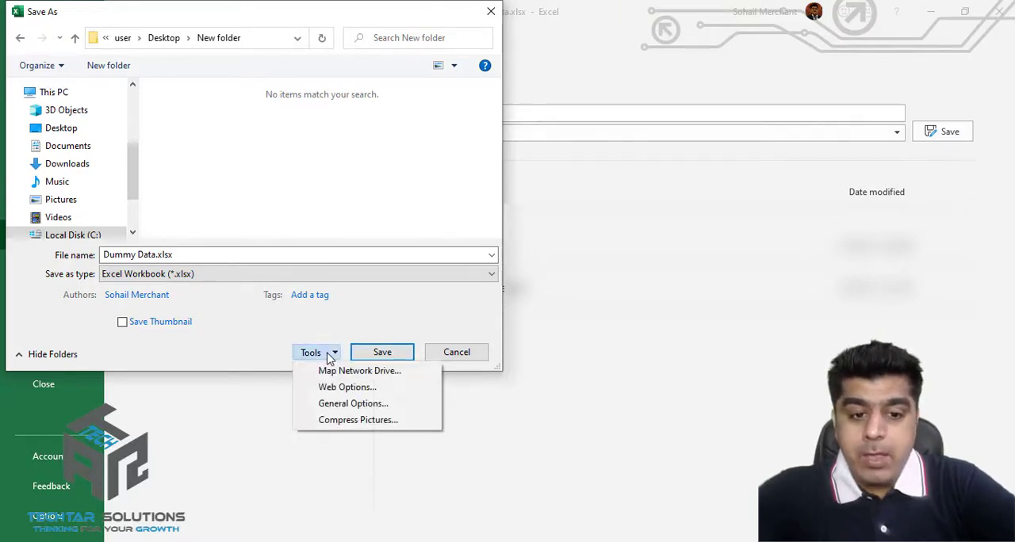
{"action": "mouse_move", "coordinate": [329, 403]}
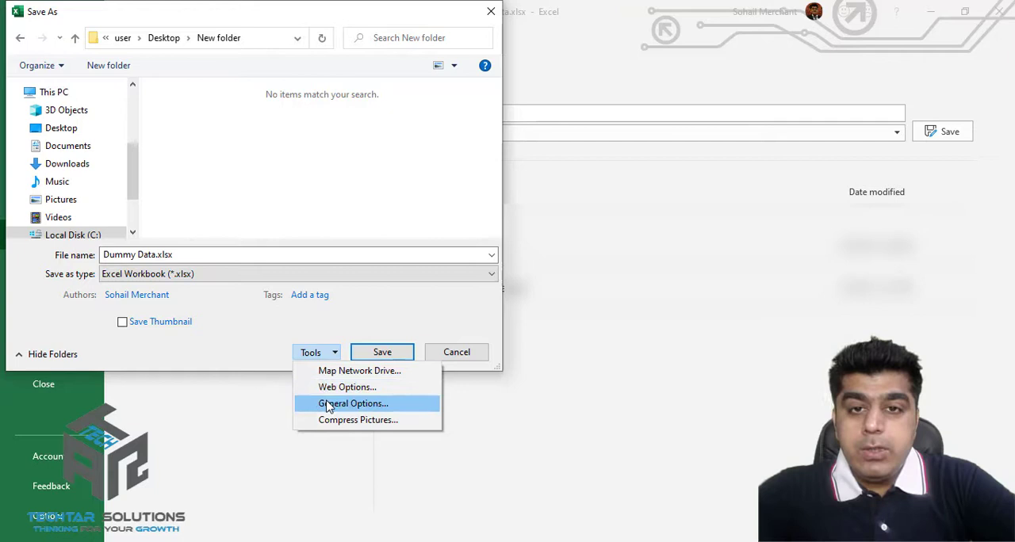
{"action": "left_click", "coordinate": [352, 403]}
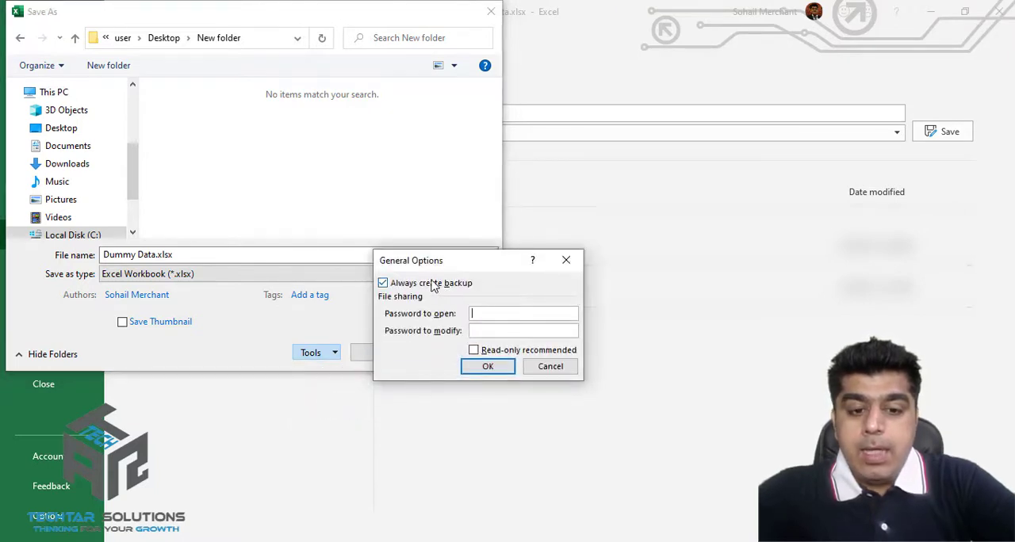
{"action": "left_click", "coordinate": [383, 283]}
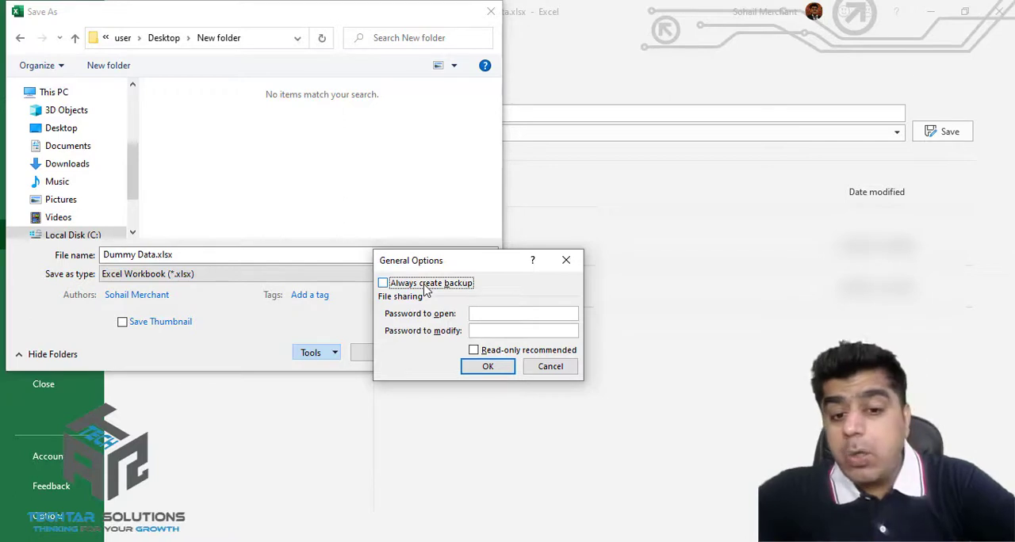
{"action": "left_click", "coordinate": [383, 283]}
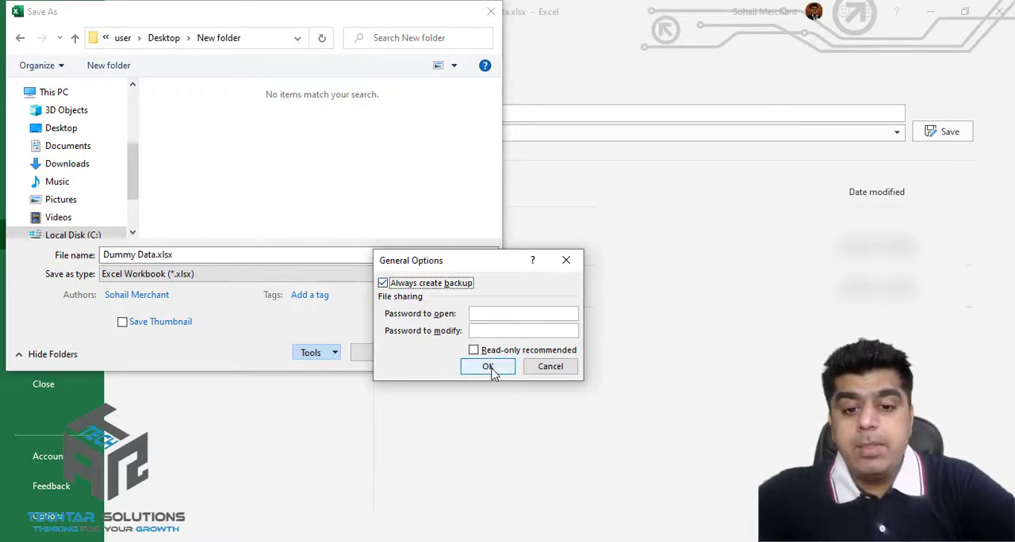
{"action": "left_click", "coordinate": [488, 366]}
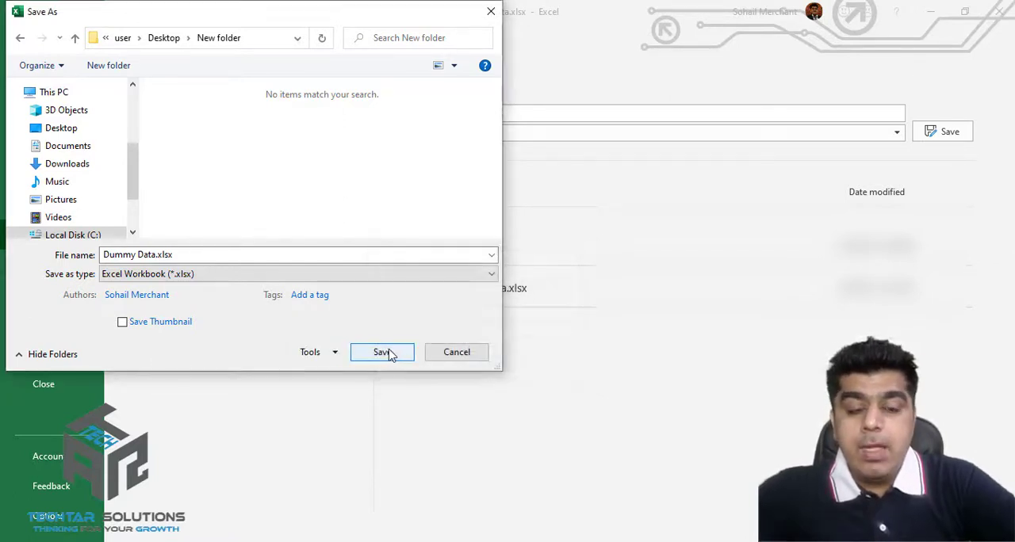
Save Dummy Data.xlsx to New folder, change cell E6 from LKQ to LKQH, and quit Excel.
{"action": "left_click", "coordinate": [380, 352]}
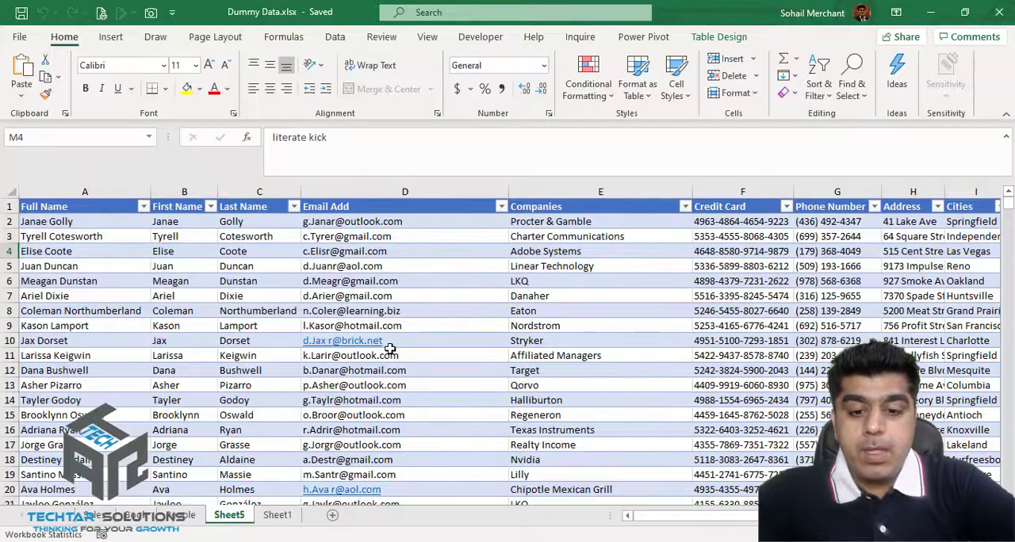
{"action": "mouse_move", "coordinate": [564, 282]}
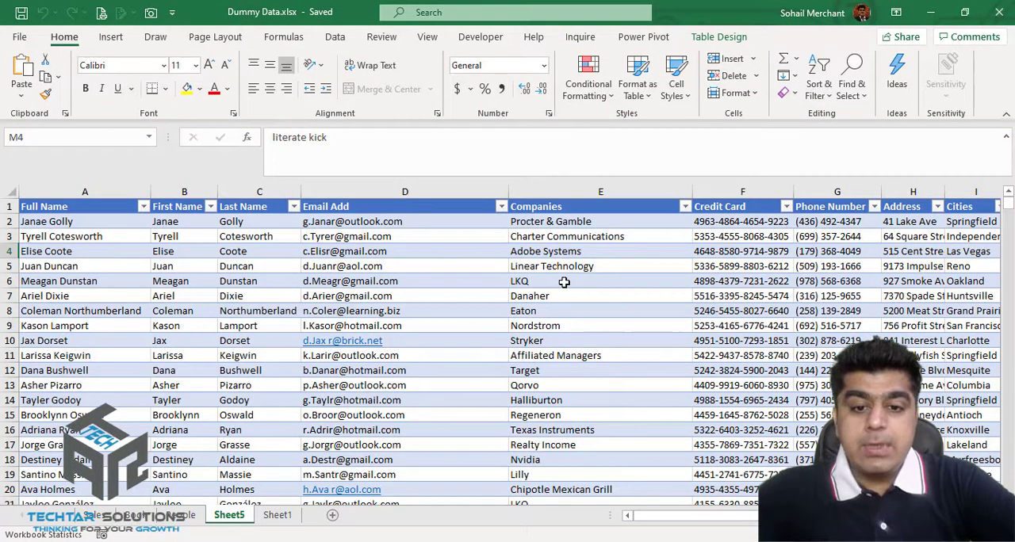
{"action": "left_click", "coordinate": [600, 192]}
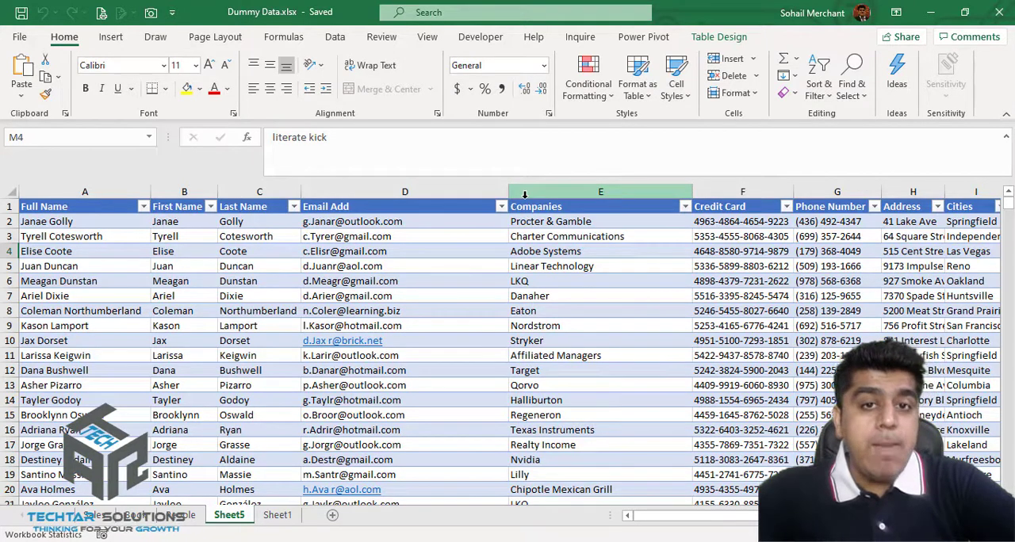
{"action": "left_click", "coordinate": [600, 280]}
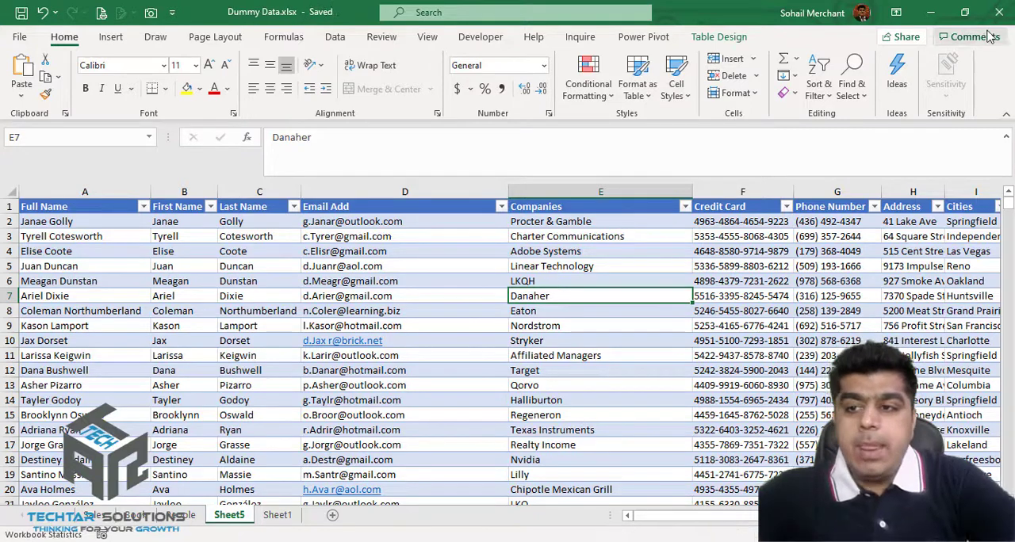
{"action": "mouse_move", "coordinate": [1000, 11]}
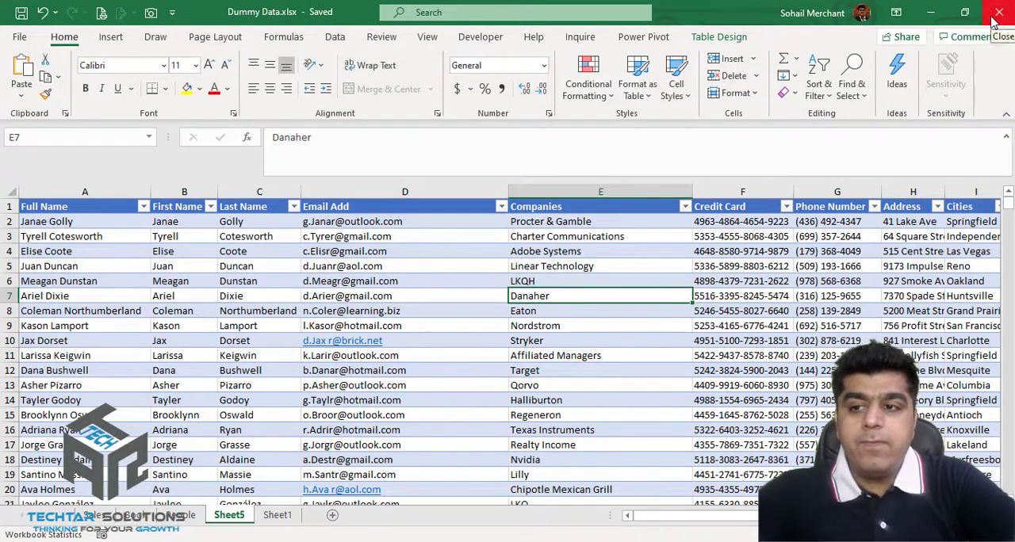
{"action": "left_click", "coordinate": [994, 10]}
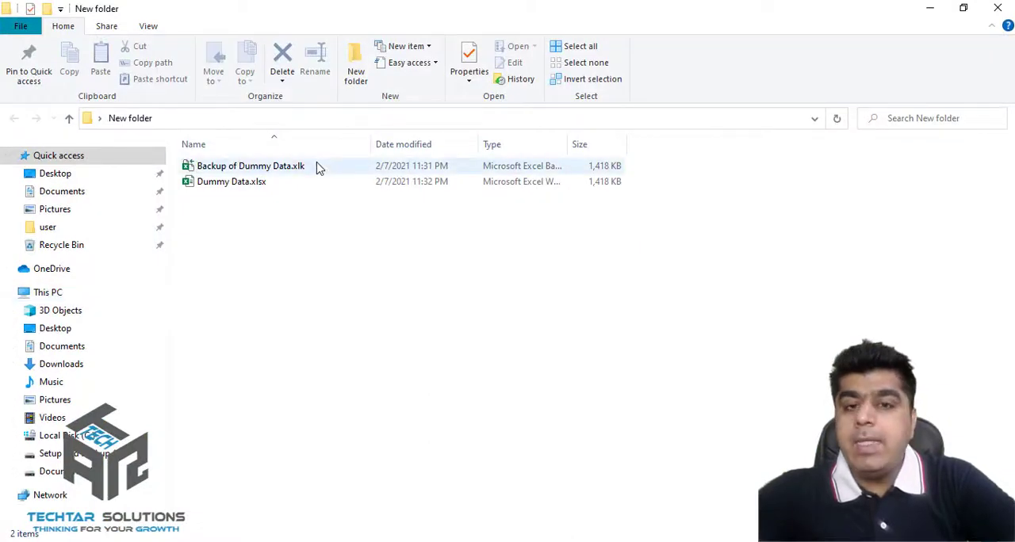
{"action": "mouse_move", "coordinate": [317, 168]}
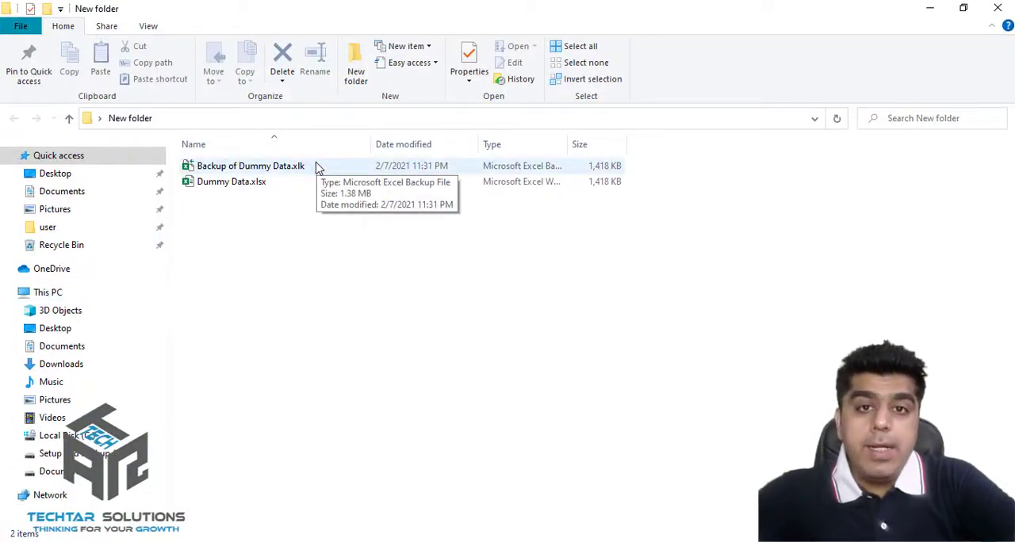